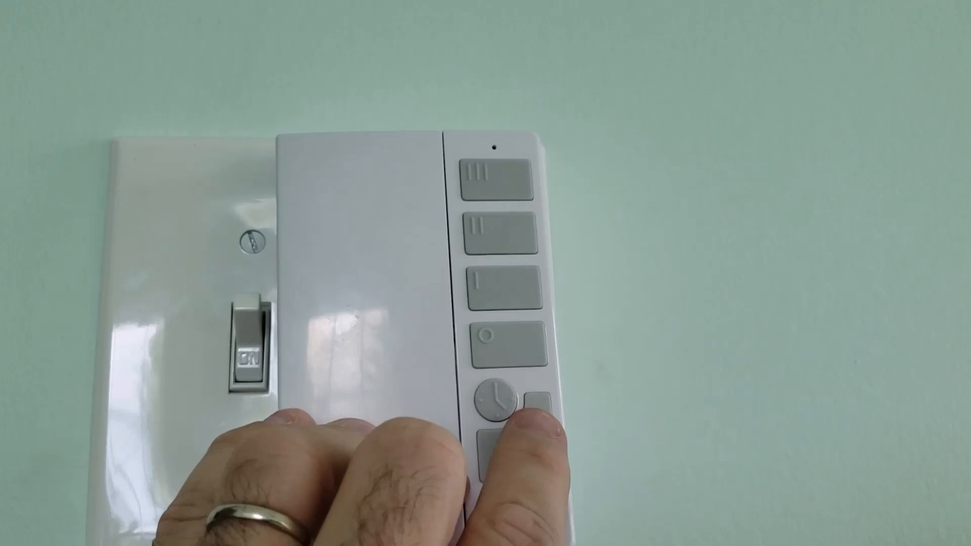
pyautogui.click(526, 427)
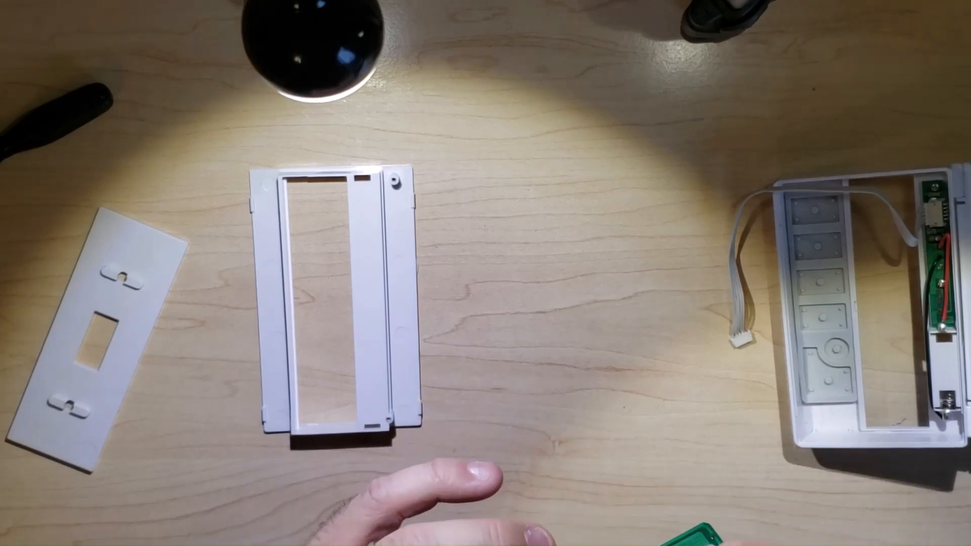
pyautogui.moveTo(341, 297); pyautogui.dragTo(496, 371)
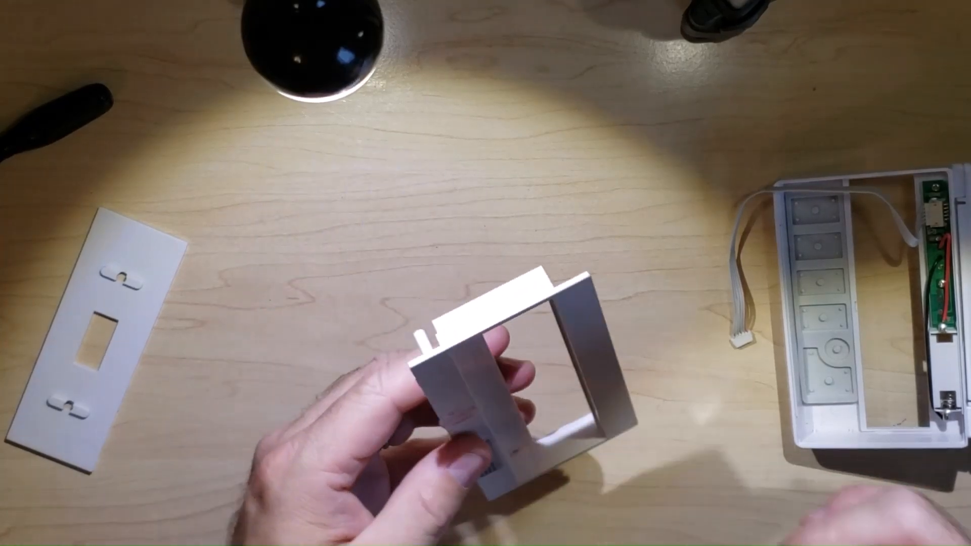